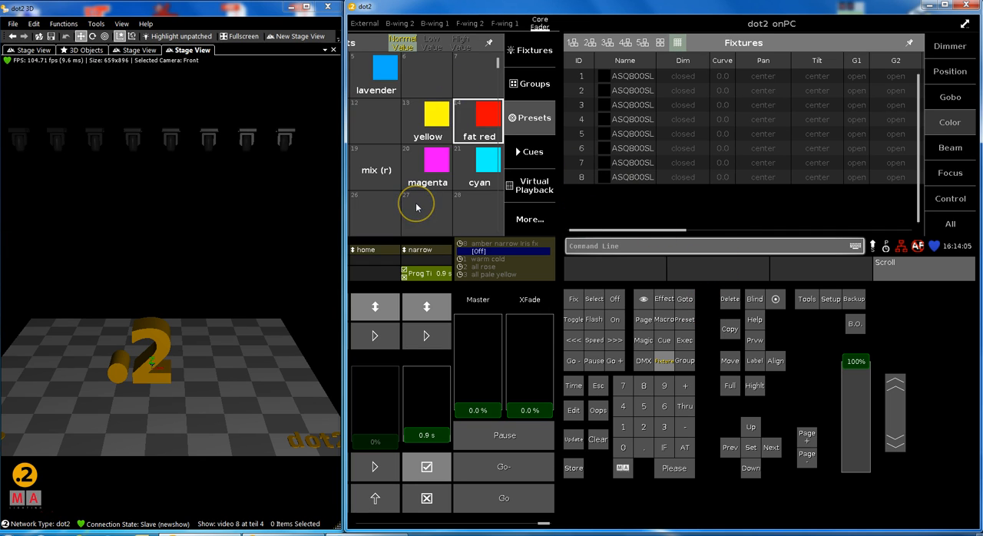
mouse_move(426, 209)
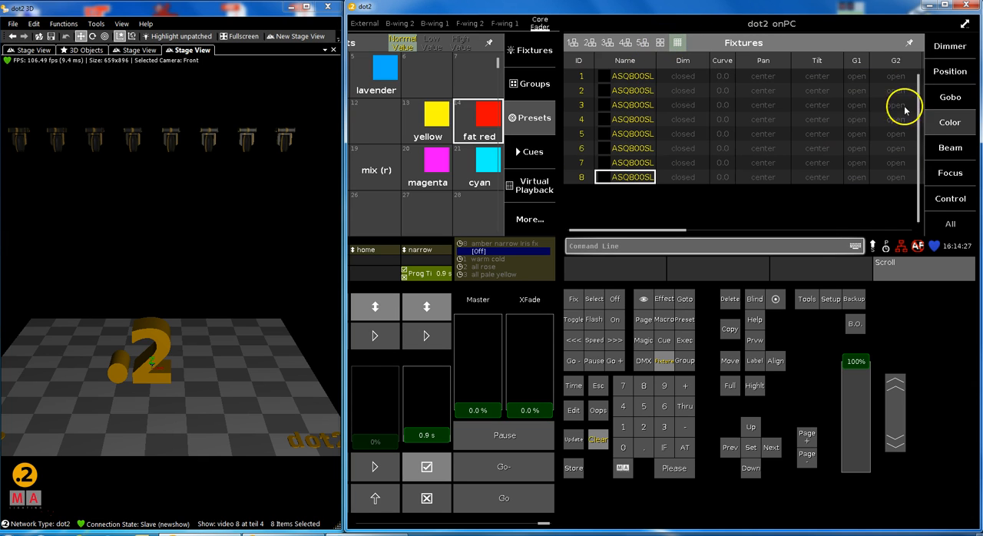
Bring the eight lights to full, centered, with gobo 2.1 and the fat red preset.
click(949, 46)
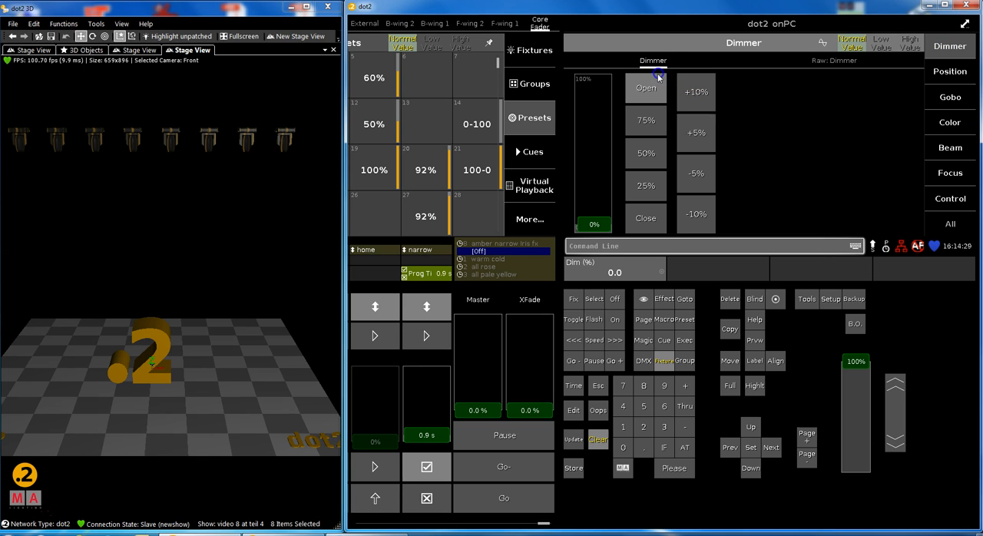
click(646, 88)
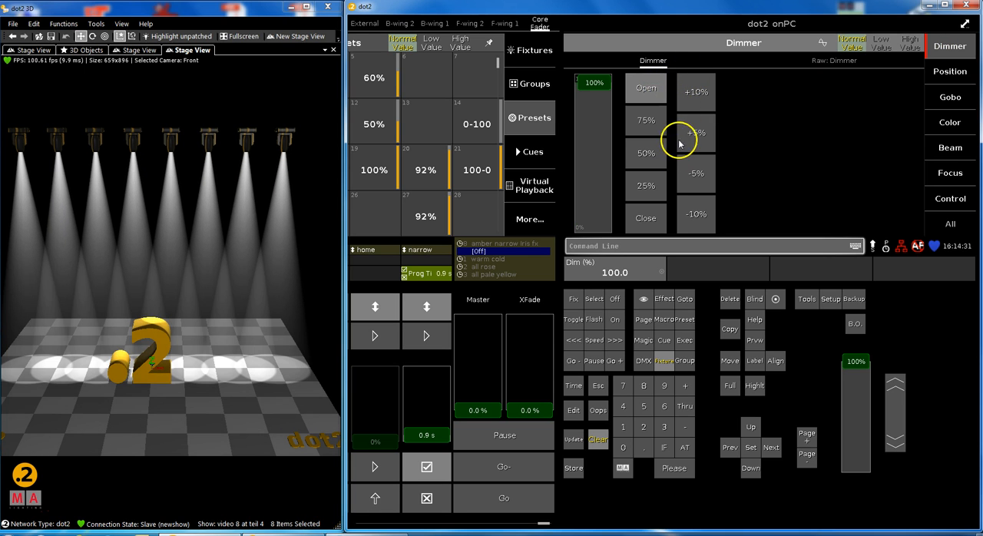
click(949, 72)
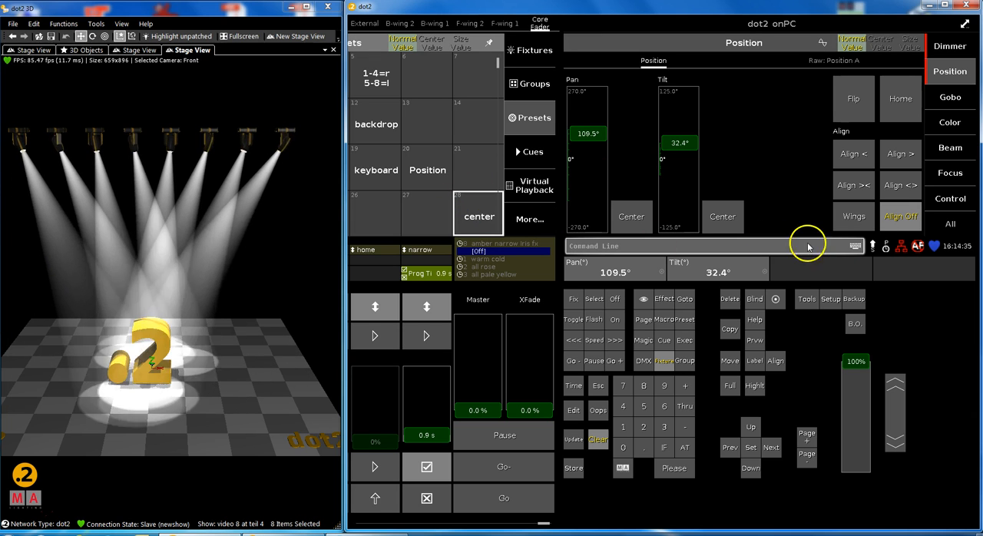
click(949, 95)
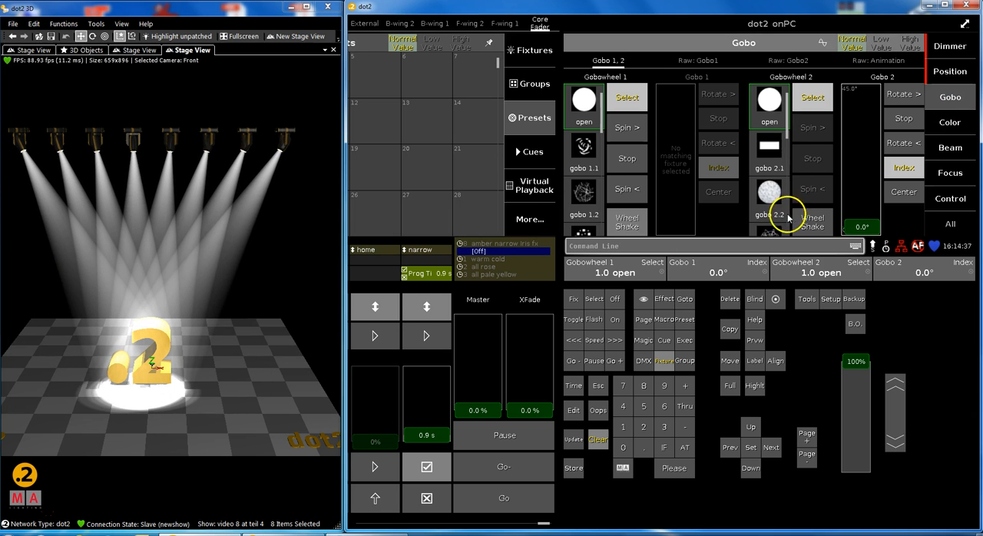
click(949, 122)
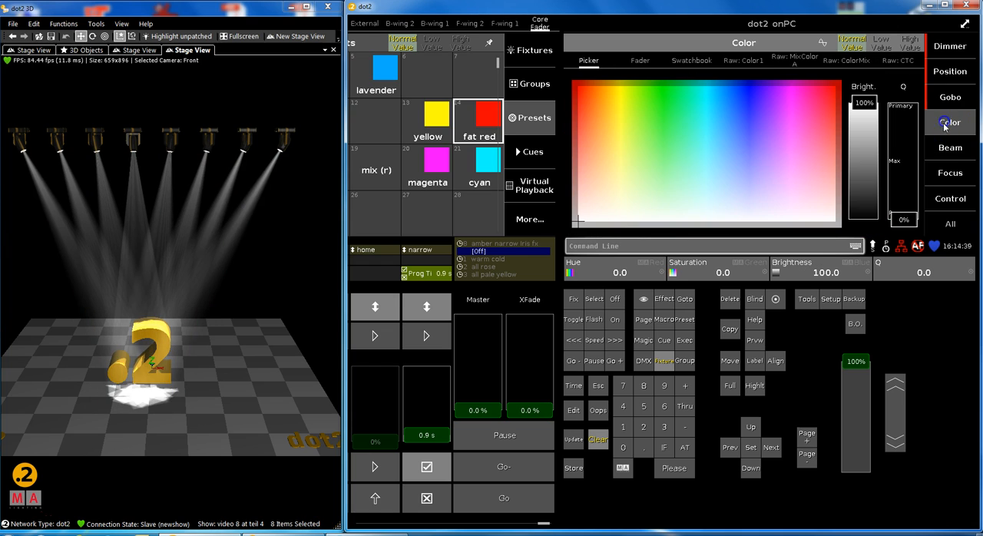
click(476, 123)
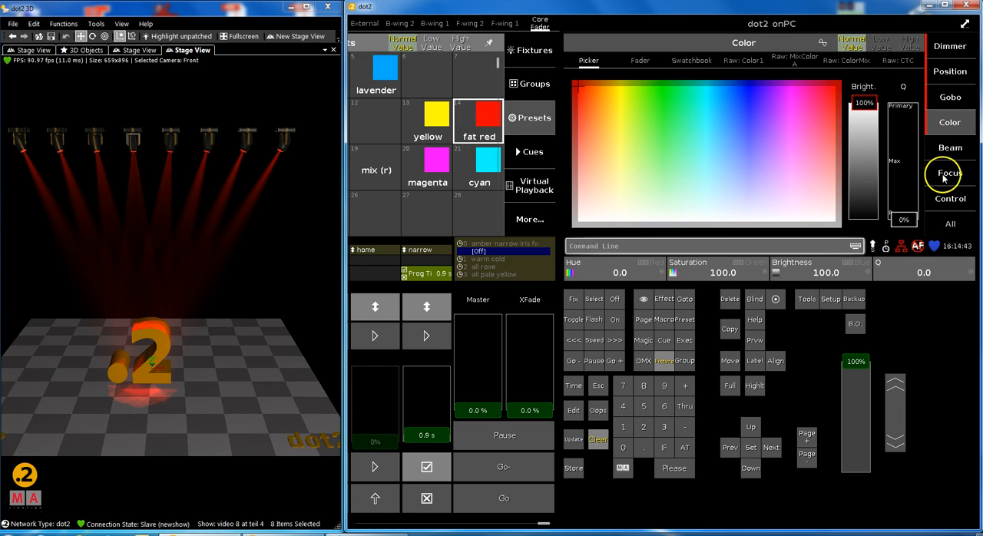
Narrow the zoom down to 10 on the Focus controls.
click(949, 173)
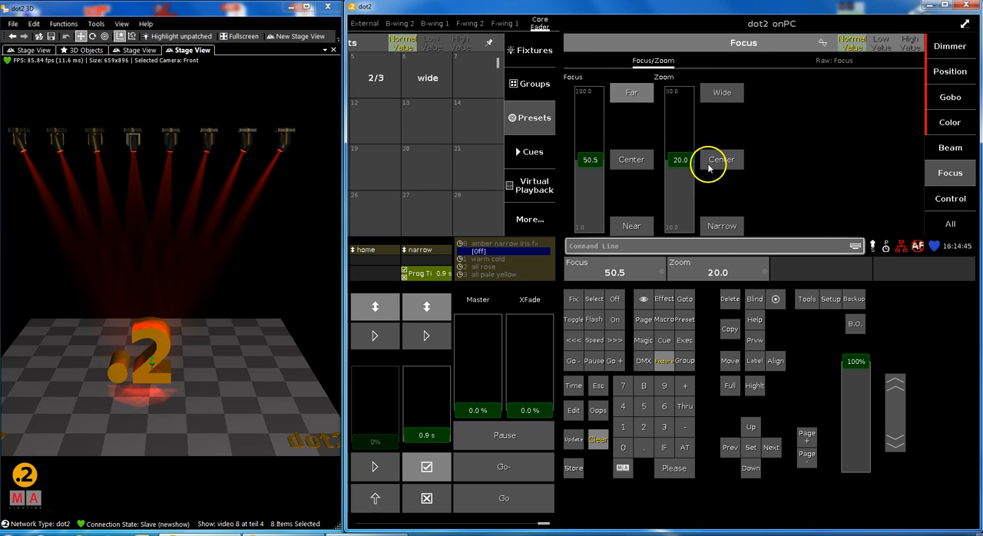
drag(678, 160, 679, 224)
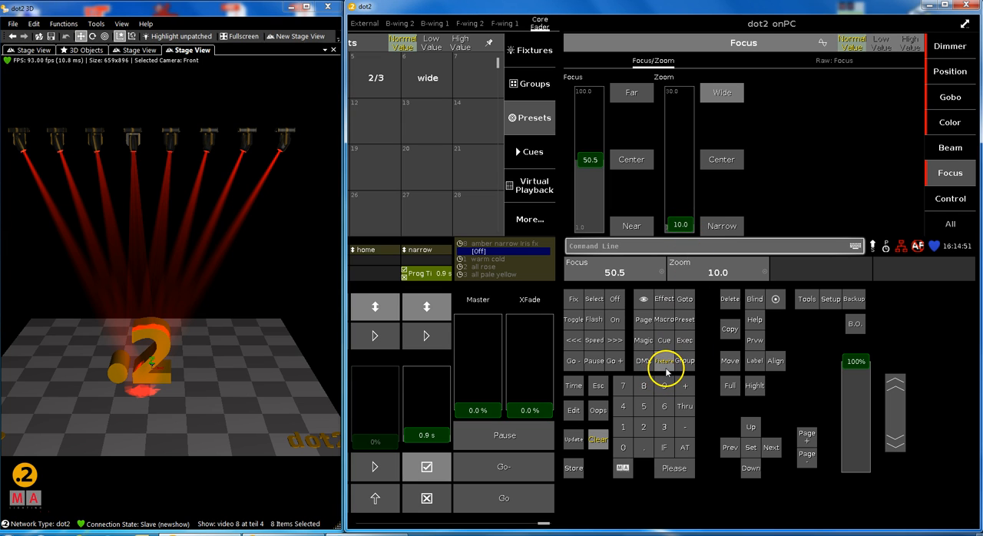
Show the Fixtures sheet listing the eight fixtures' current values.
click(665, 361)
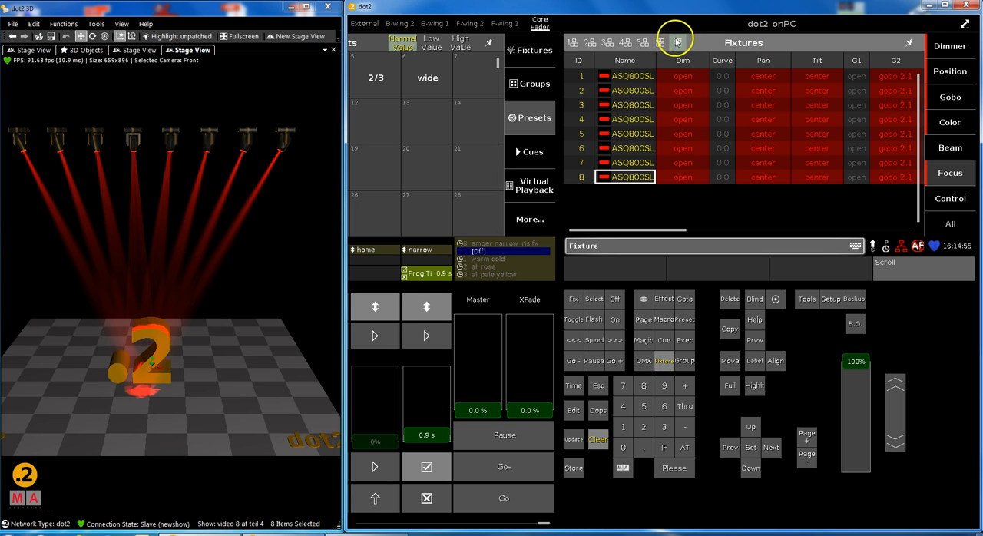
mouse_move(760, 69)
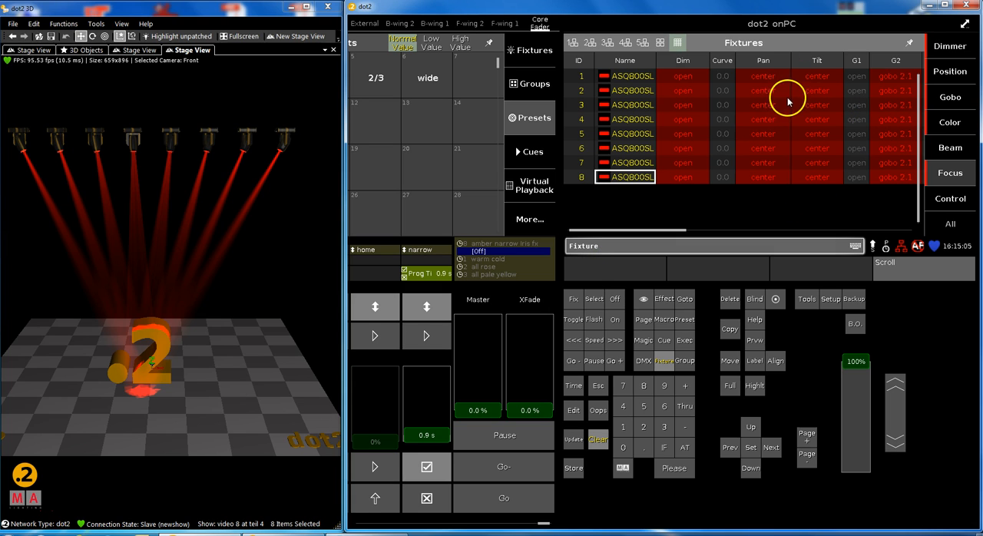
mouse_move(783, 144)
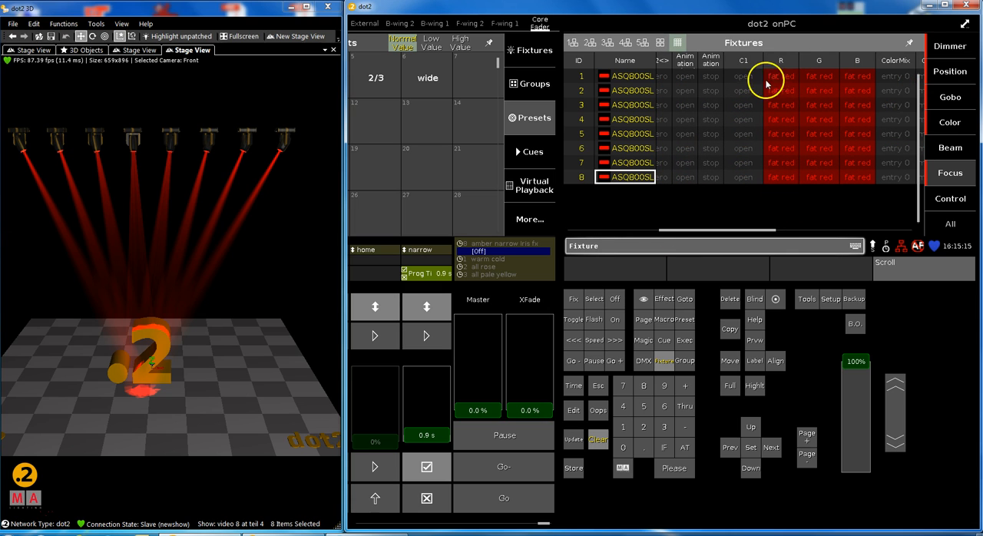
mouse_move(801, 166)
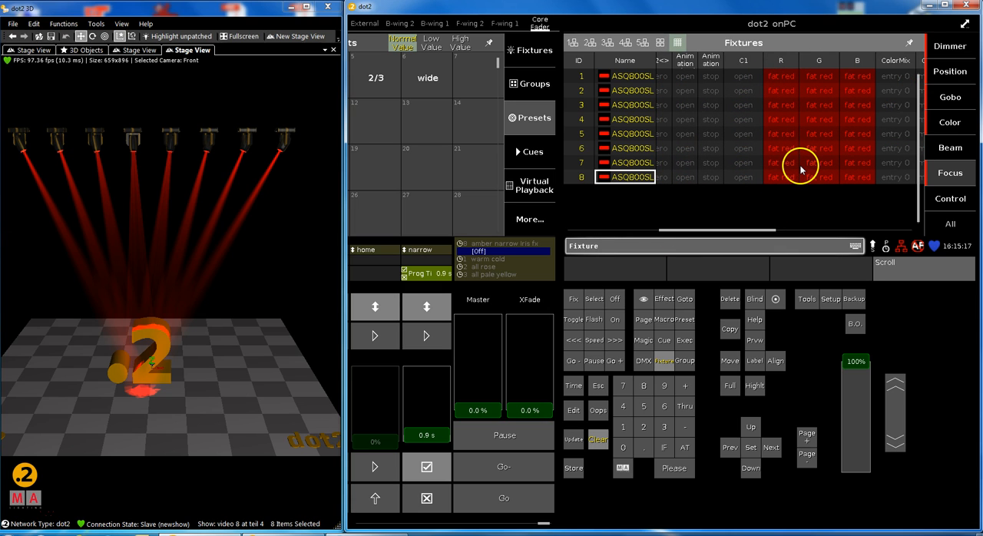
mouse_move(599, 463)
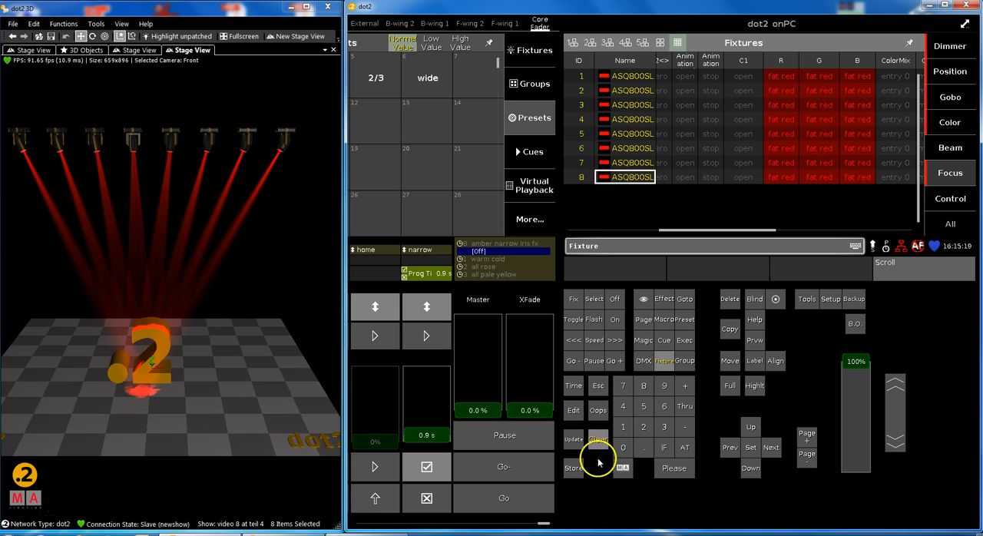
mouse_move(614, 299)
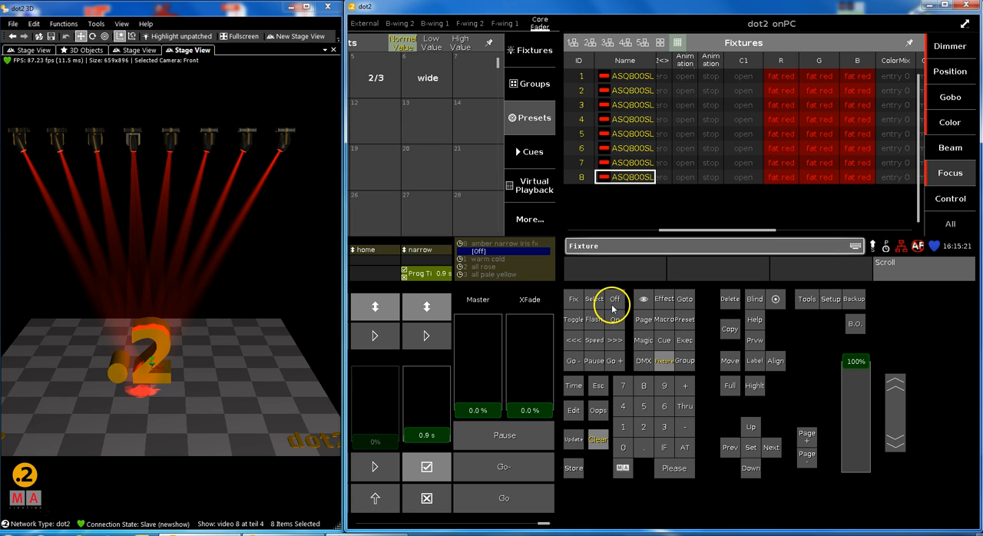
Knock the Color values out of the programmer with Off, leaving white beams.
click(614, 298)
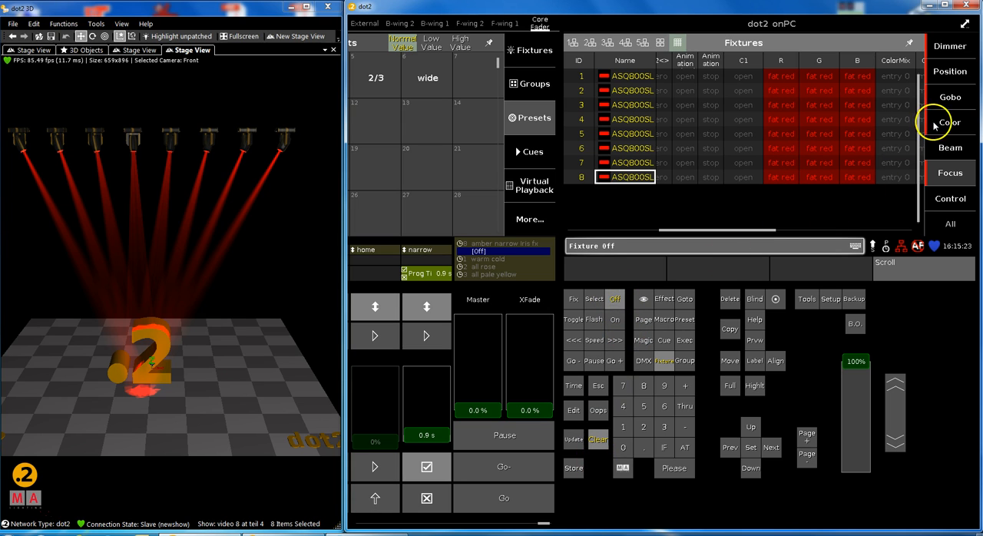
click(949, 122)
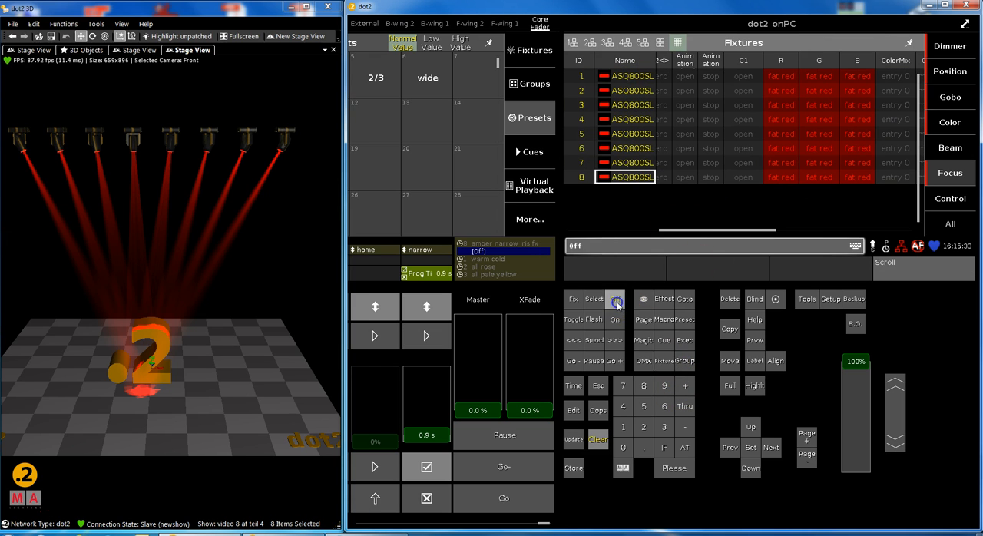
click(950, 123)
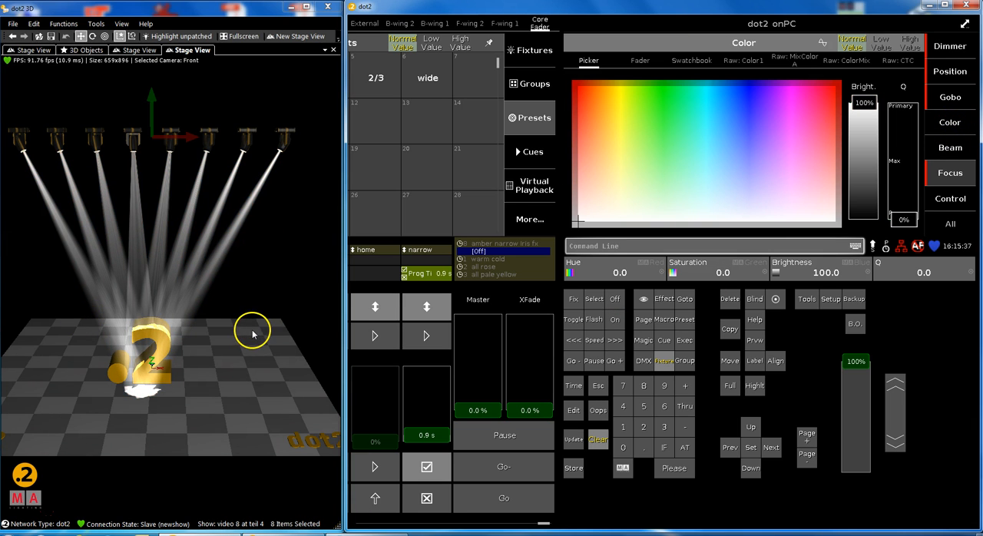
mouse_move(237, 331)
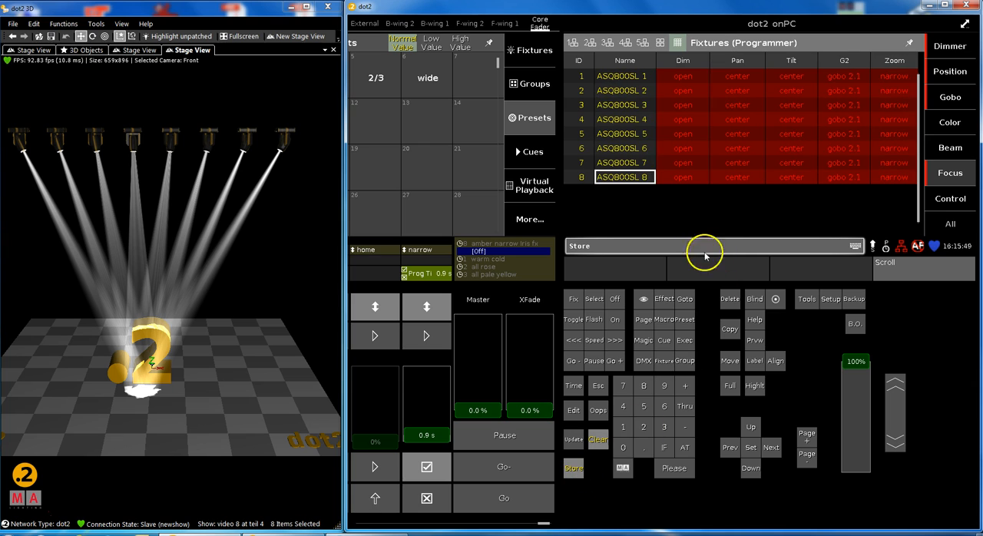
mouse_move(860, 223)
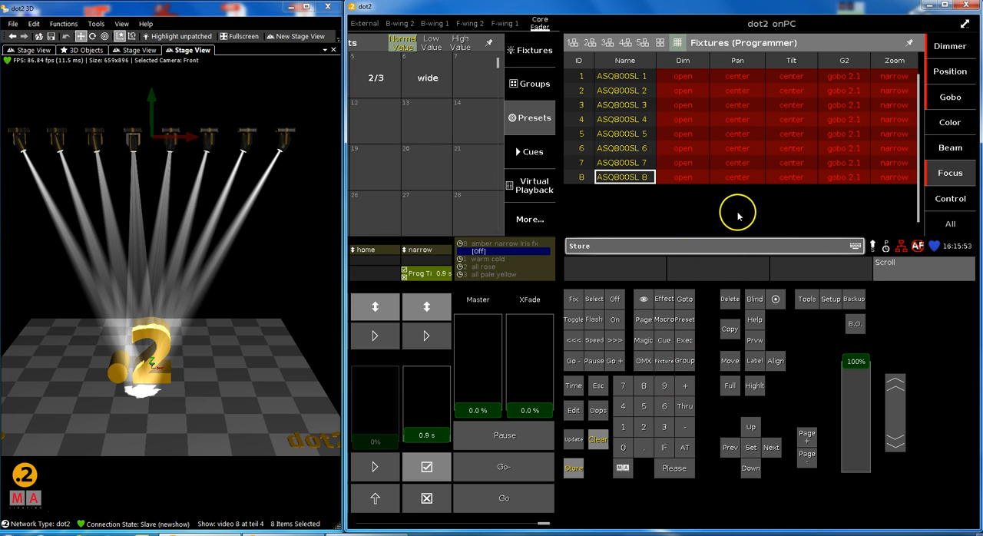
mouse_move(928, 123)
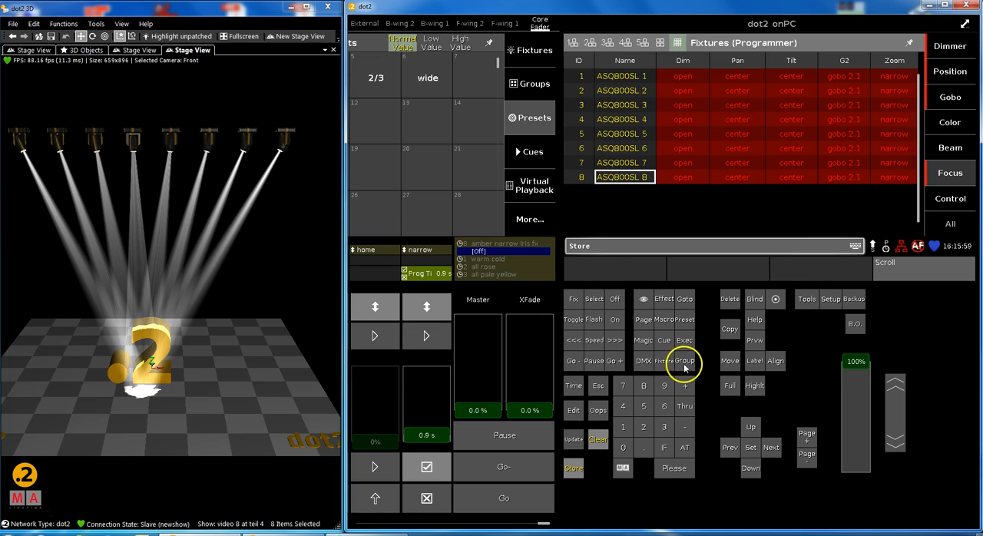
Return to the fixture values and reapply the fat red colour preset.
click(683, 362)
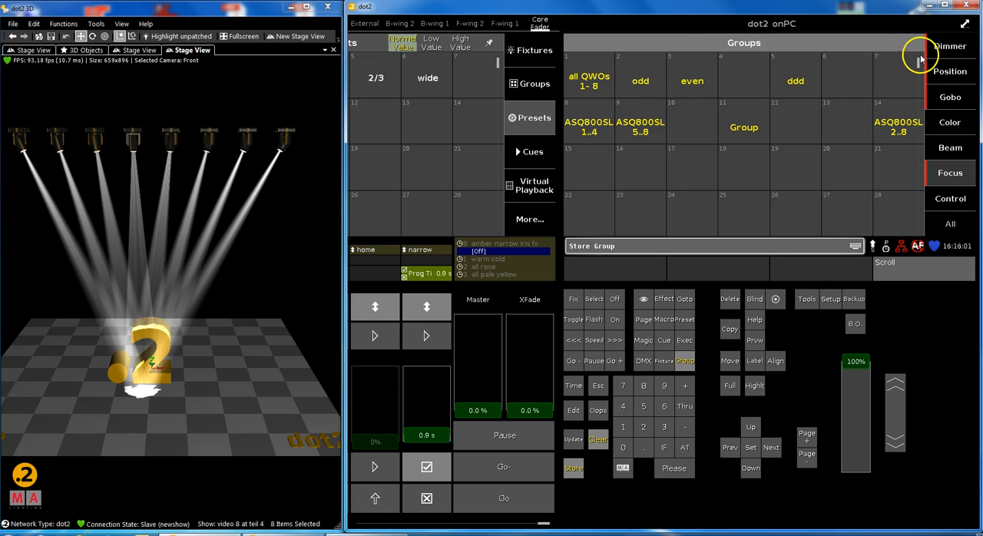
mouse_move(920, 193)
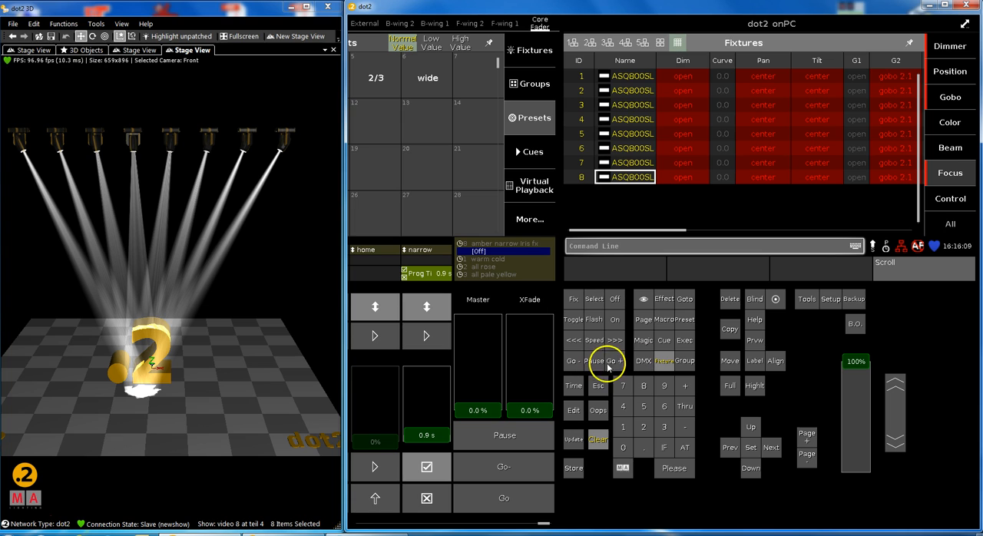
mouse_move(949, 123)
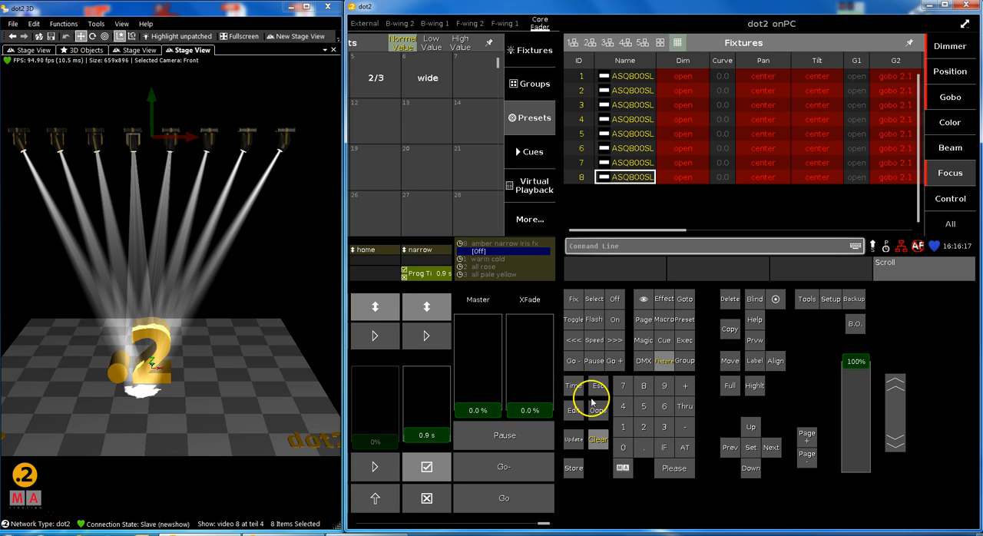
click(599, 410)
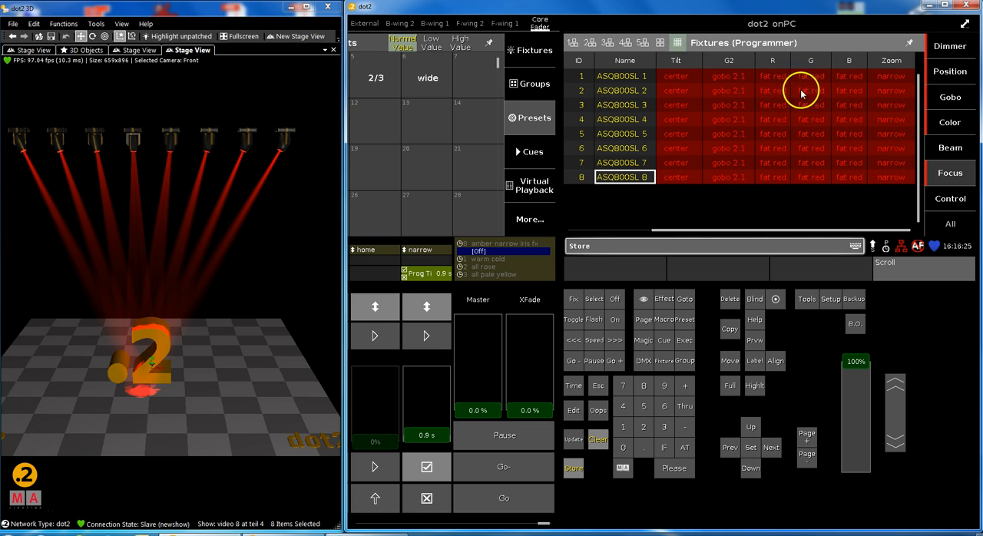
mouse_move(756, 120)
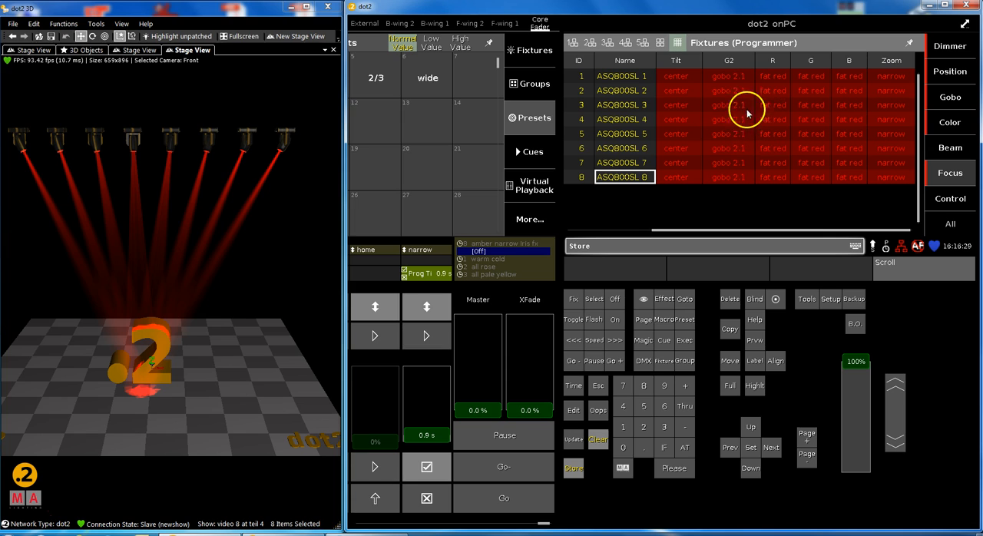
mouse_move(703, 178)
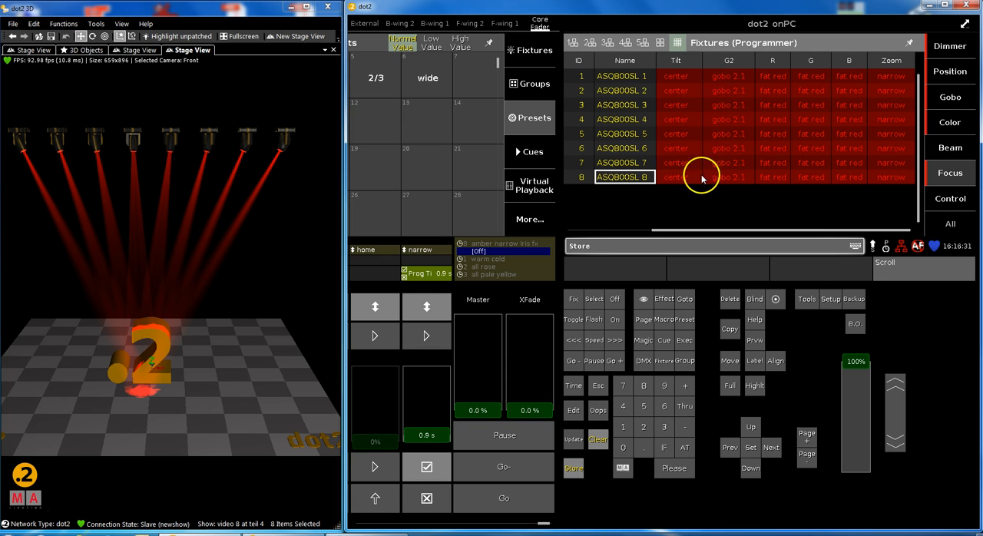
mouse_move(692, 167)
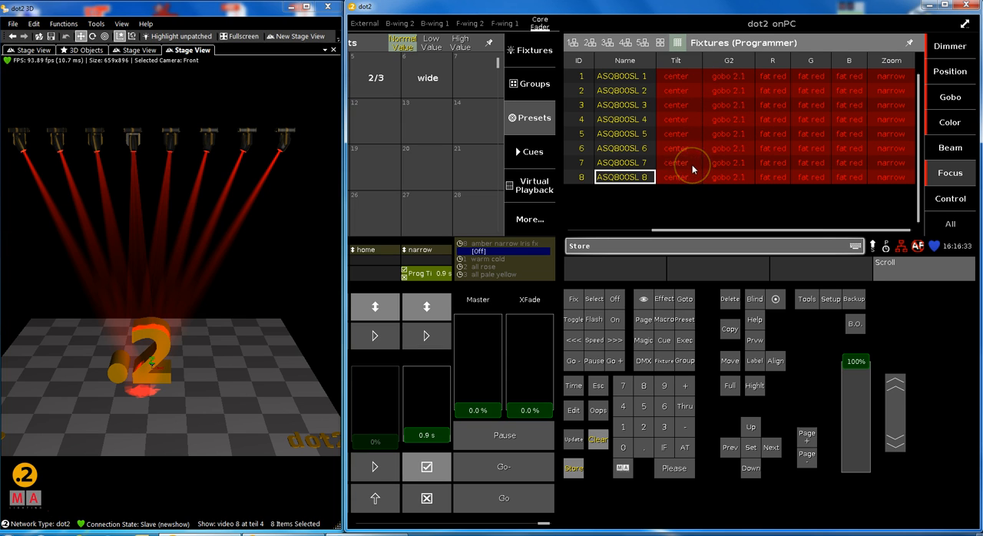
mouse_move(734, 163)
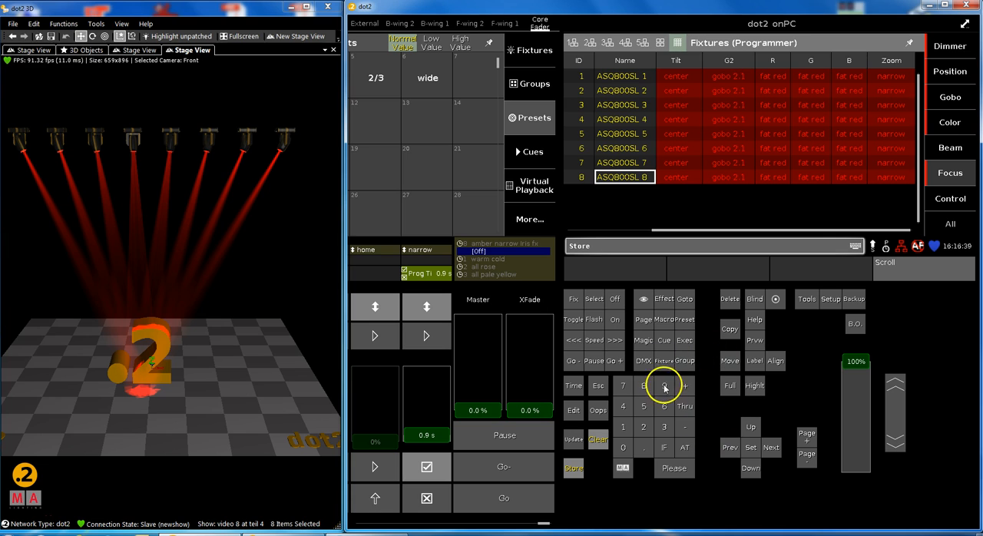
mouse_move(710, 187)
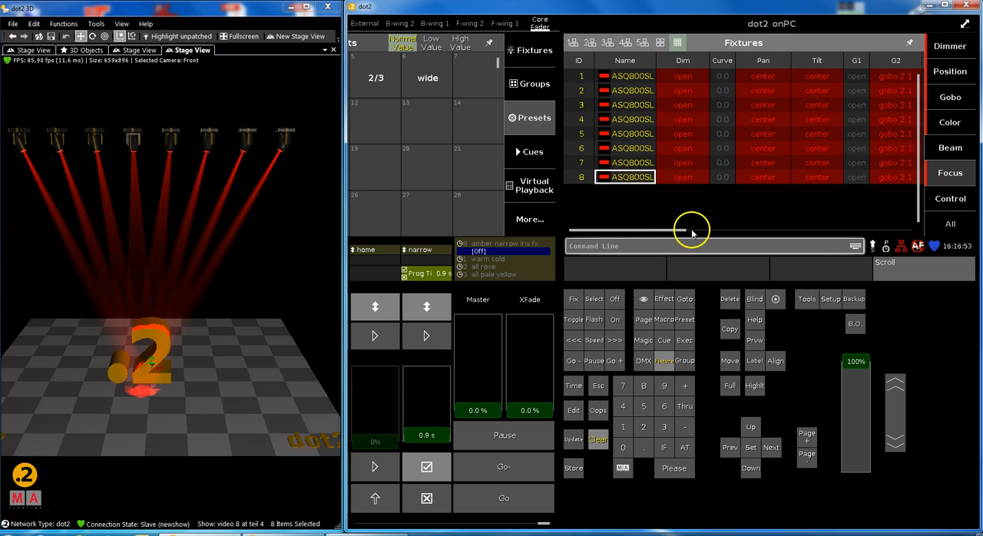
Deactivate the eight fixtures' colour values so red stays on stage unstored.
drag(691, 230, 783, 230)
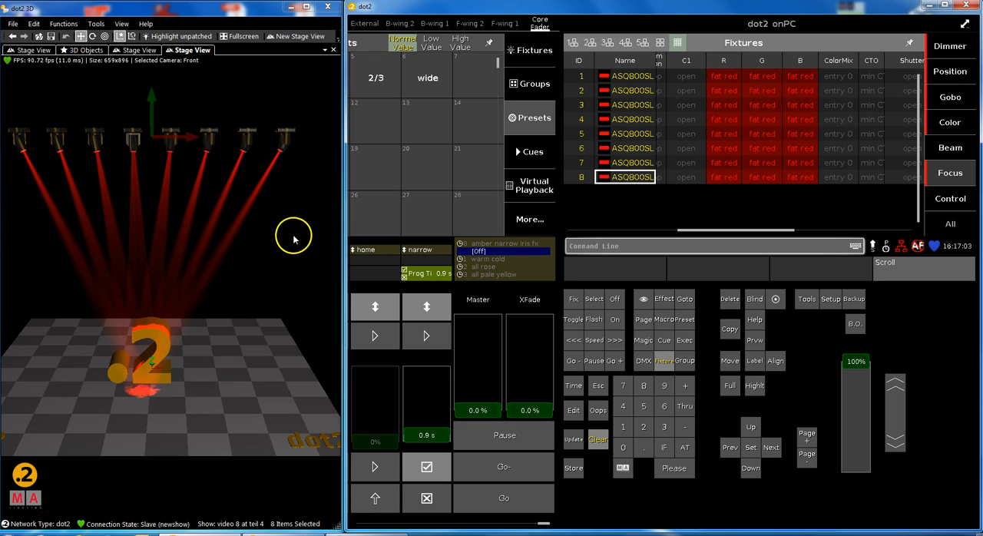
mouse_move(950, 122)
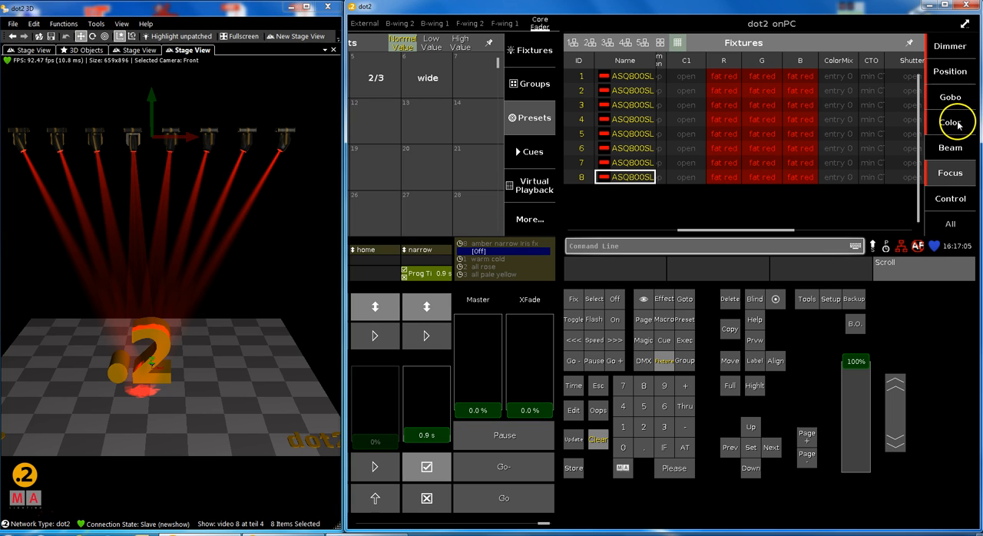
click(949, 122)
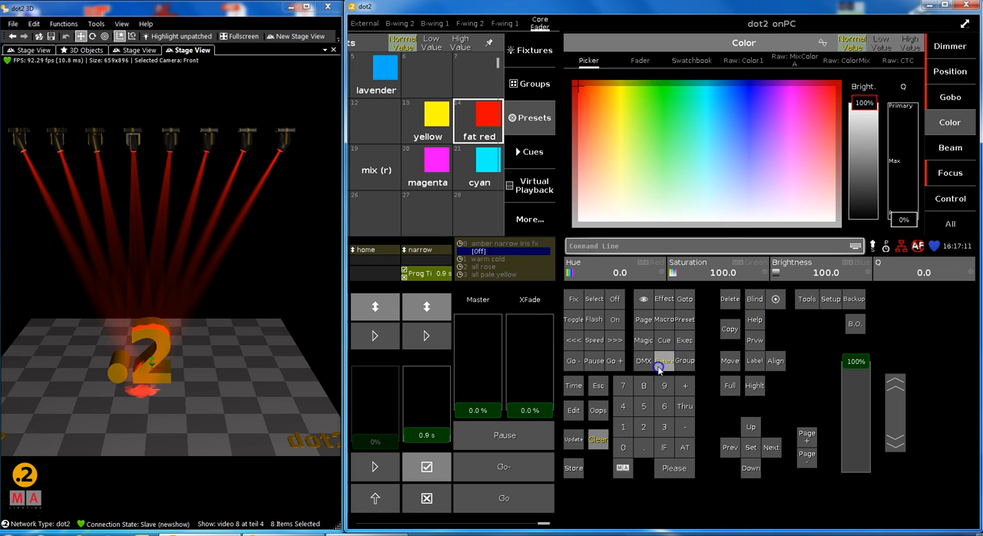
click(663, 361)
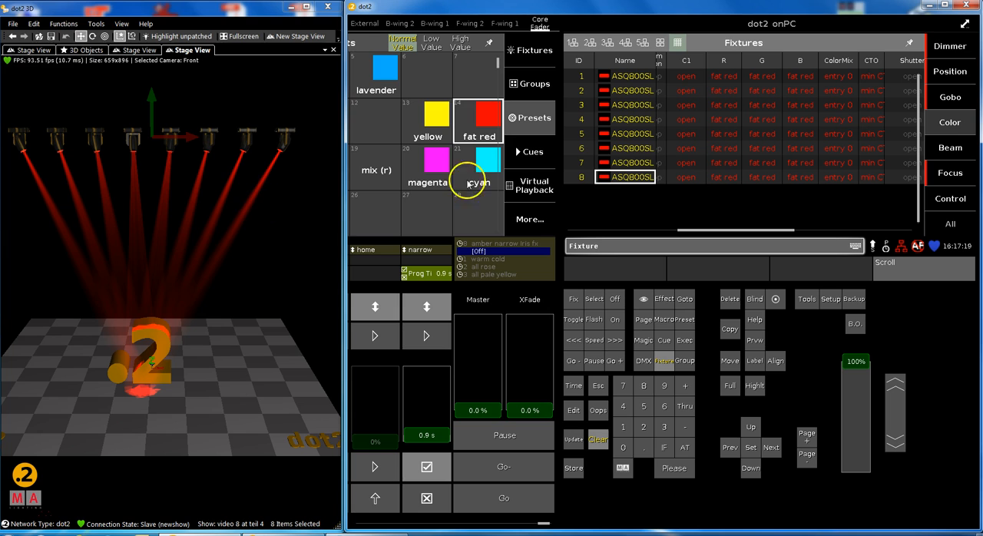
mouse_move(712, 235)
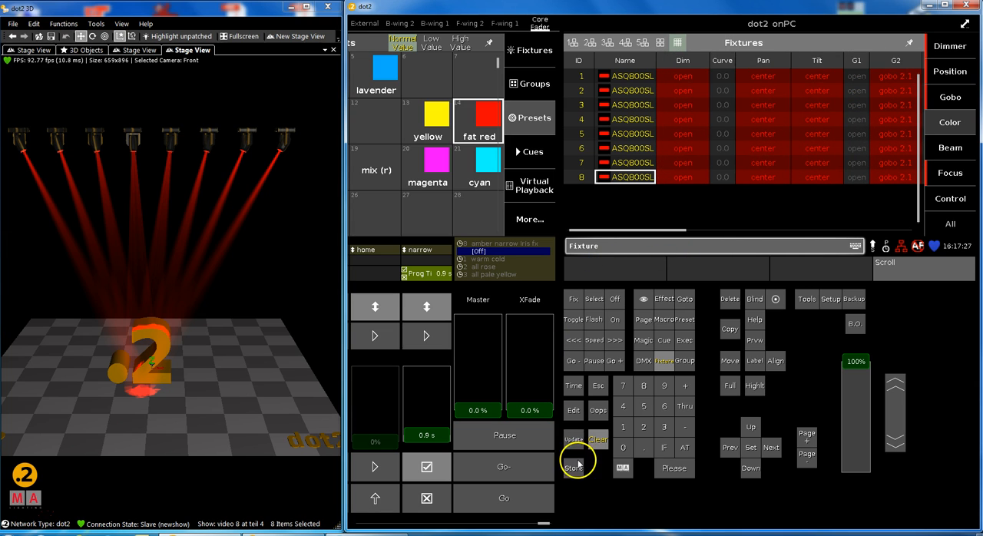
click(574, 467)
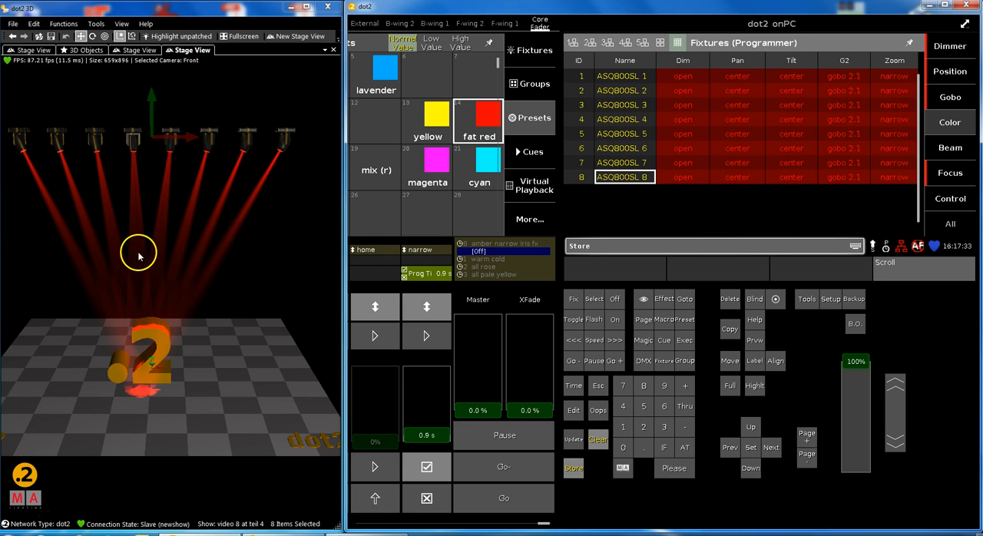
mouse_move(804, 115)
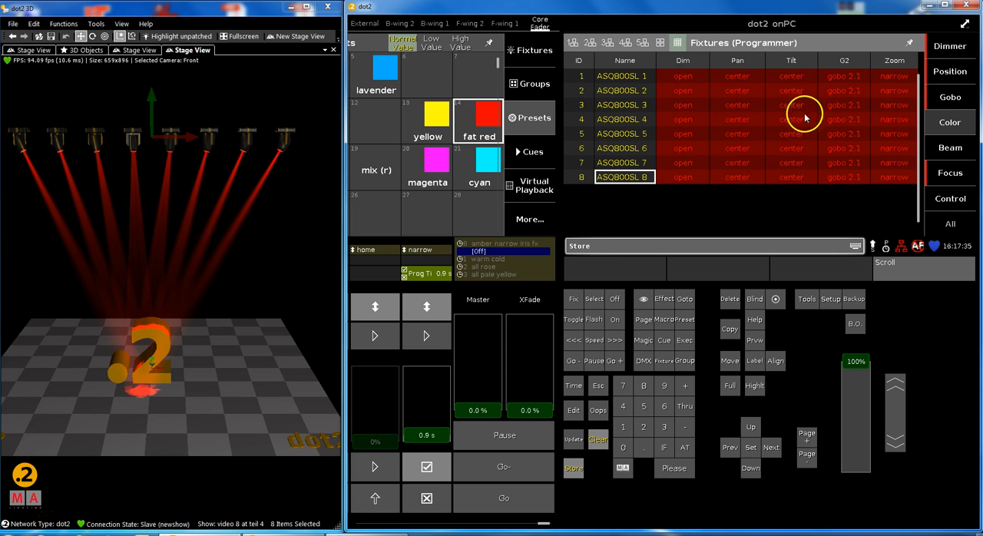
mouse_move(806, 111)
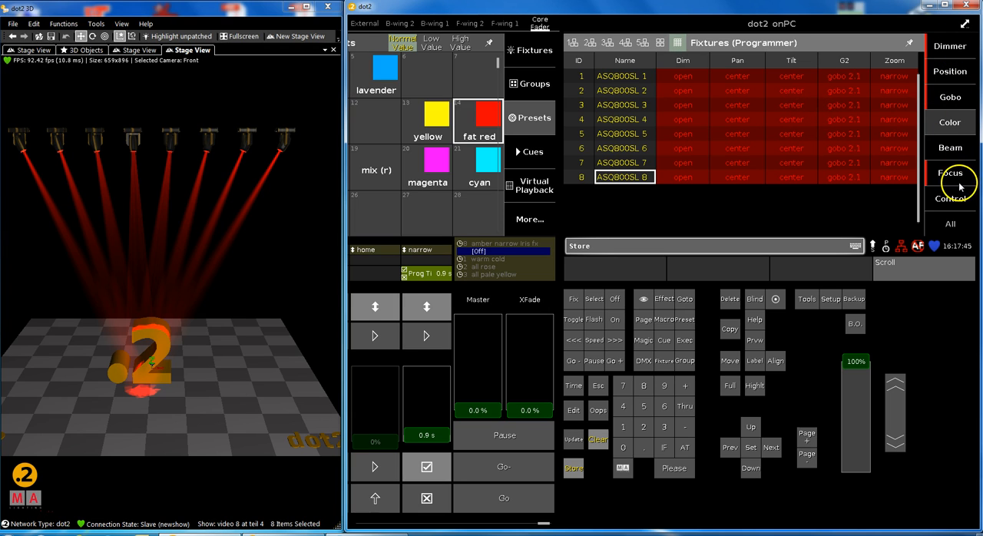
mouse_move(943, 183)
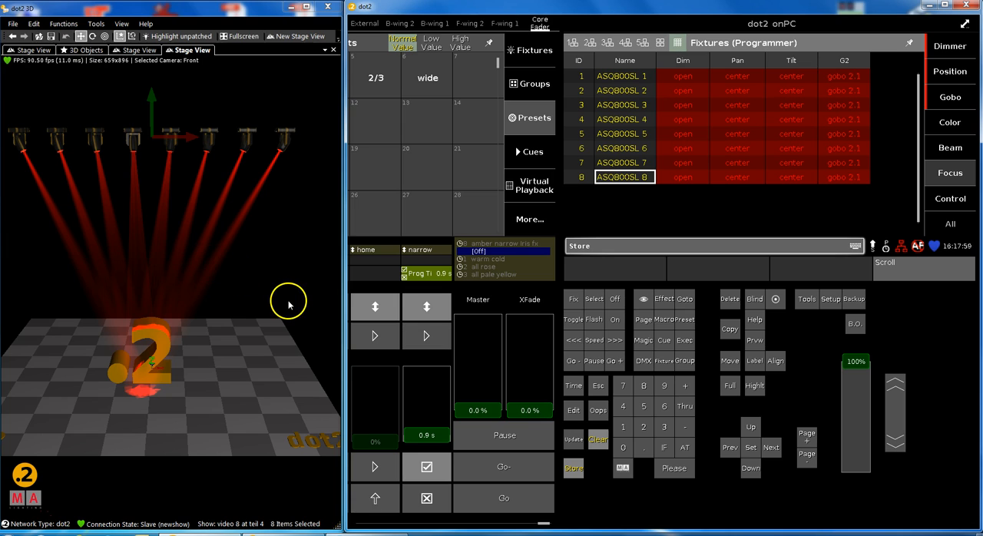
mouse_move(289, 304)
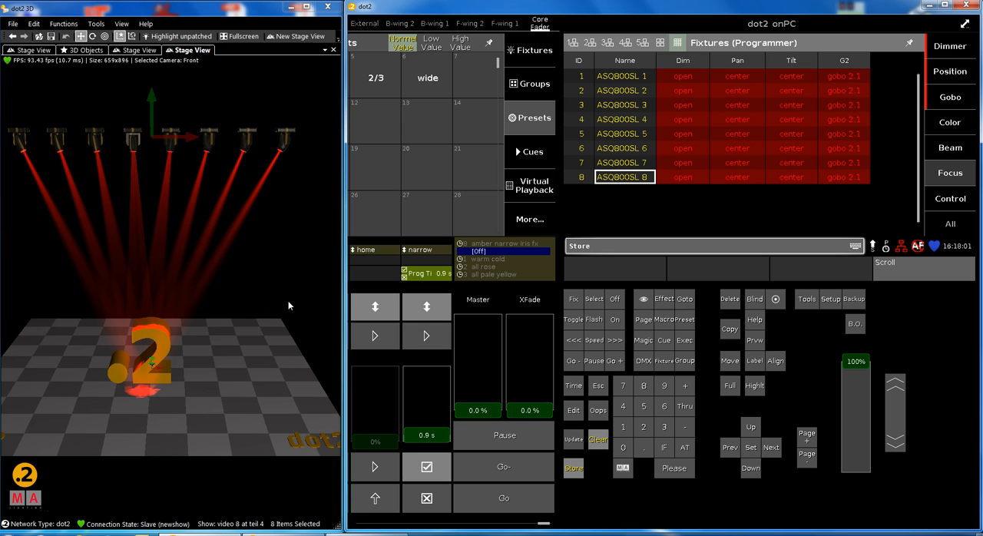
mouse_move(953, 70)
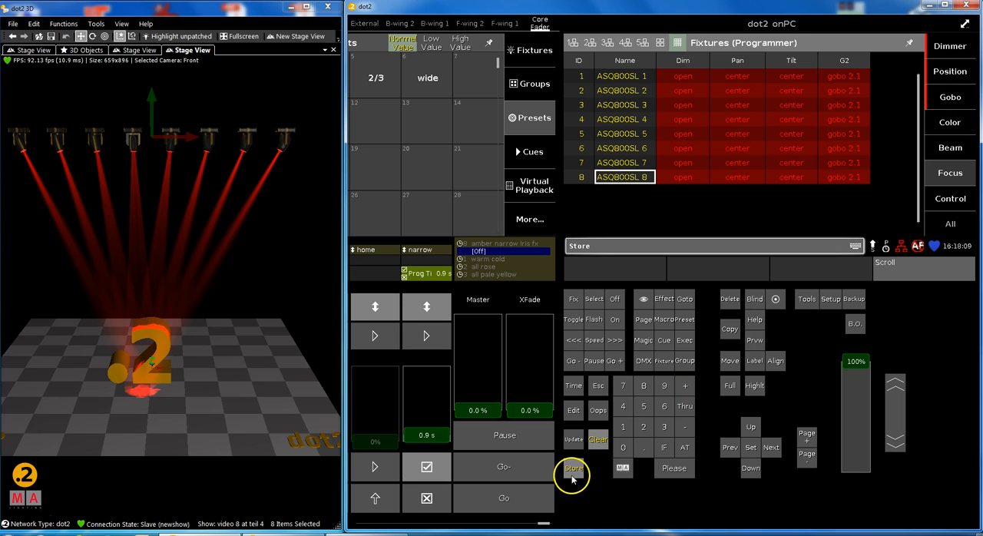
click(571, 467)
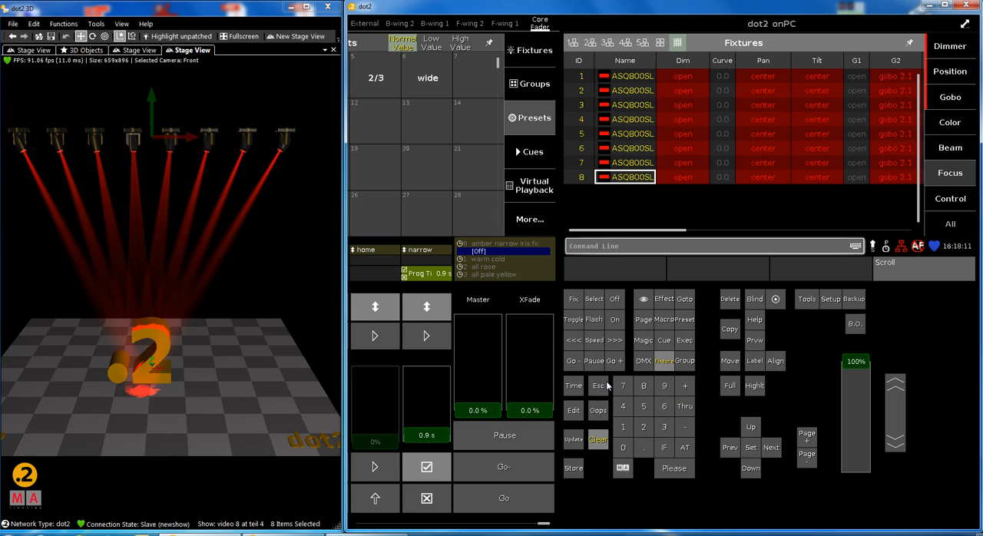
mouse_move(320, 503)
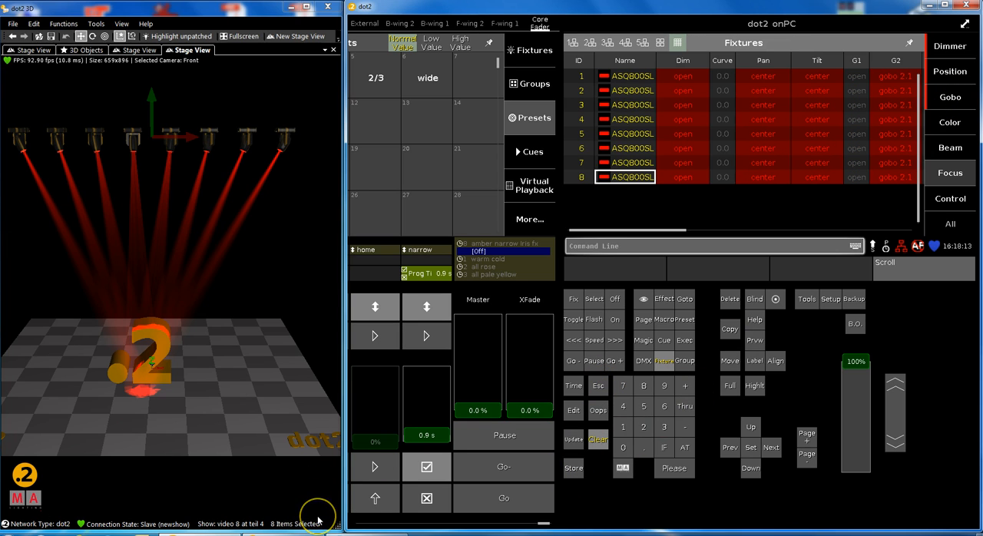